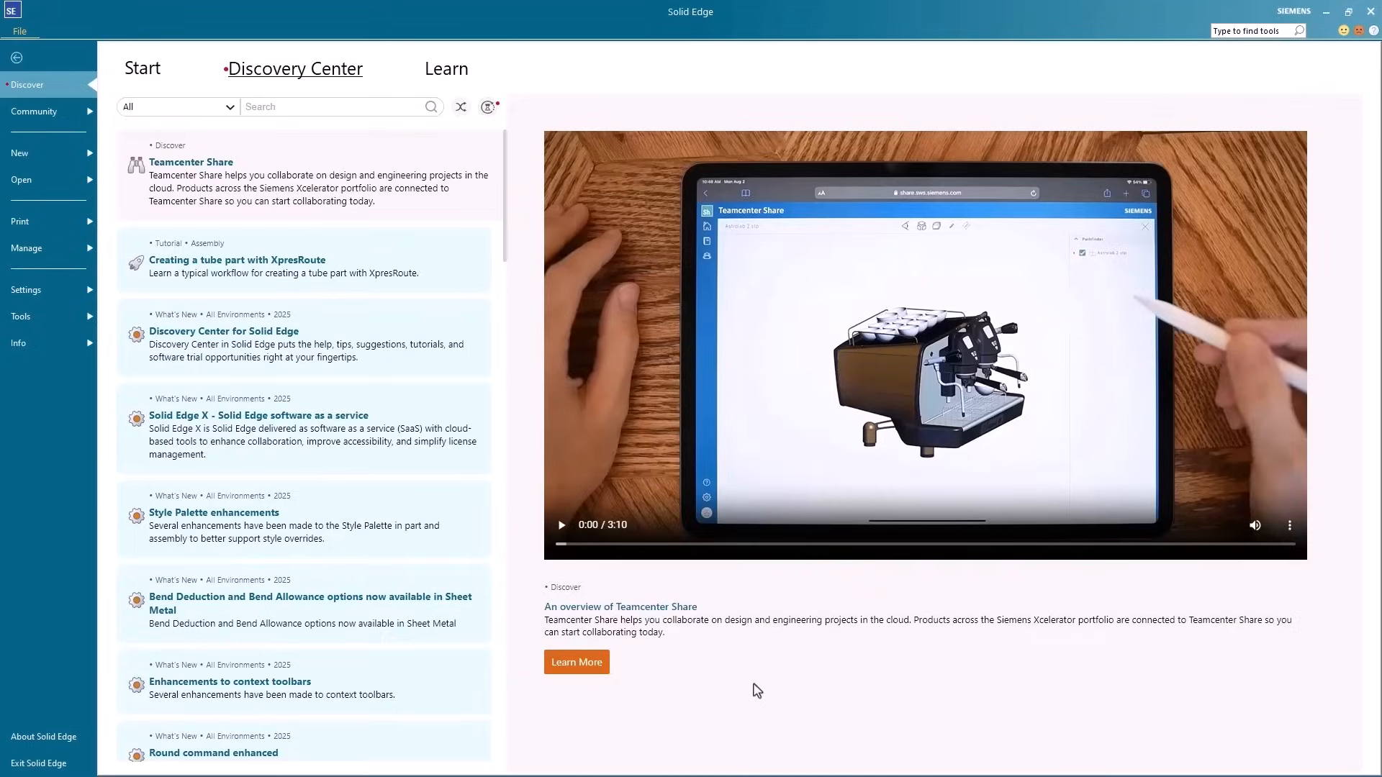
Browse to VBOM_Office_Assembly_2.ifc and bring up its IFC import options with BIM properties enabled.
{"action": "left_click", "coordinate": [21, 180]}
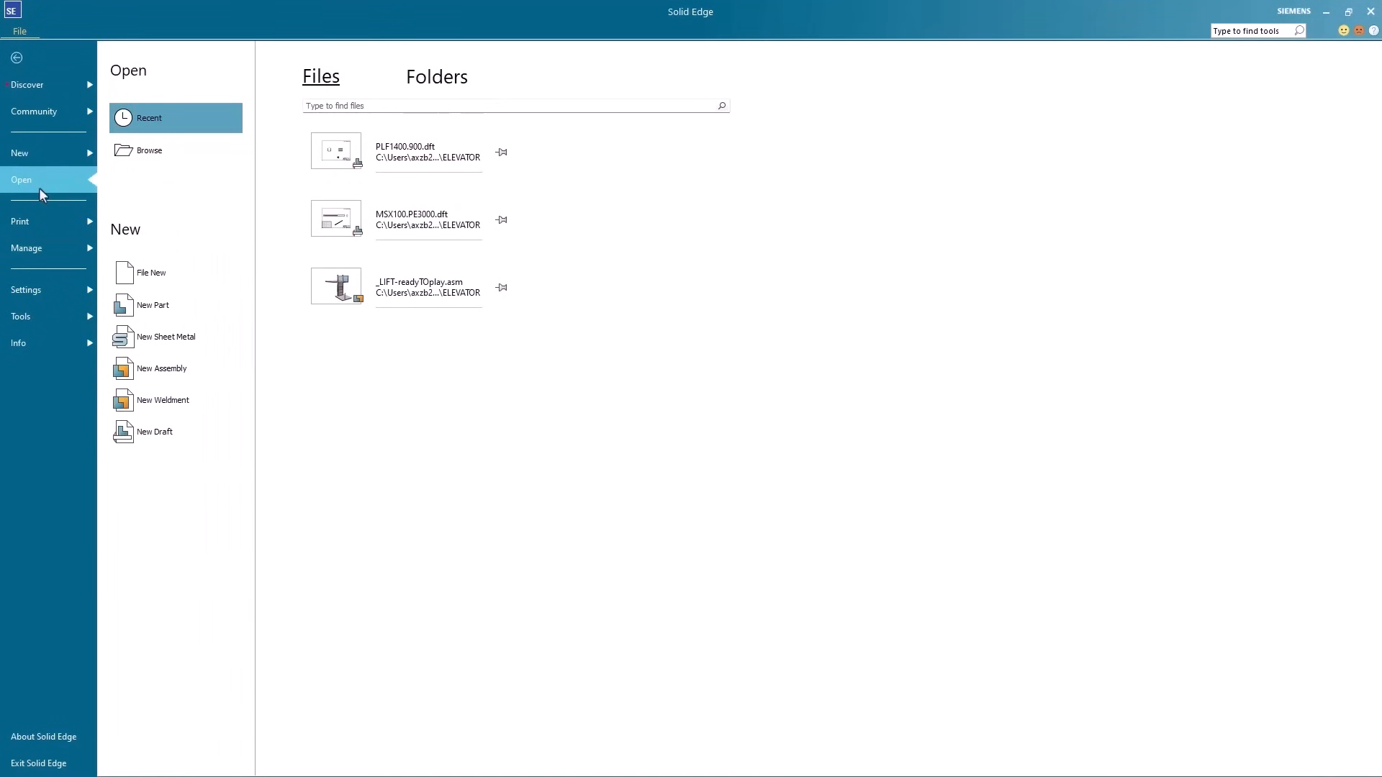
{"action": "left_click", "coordinate": [148, 150]}
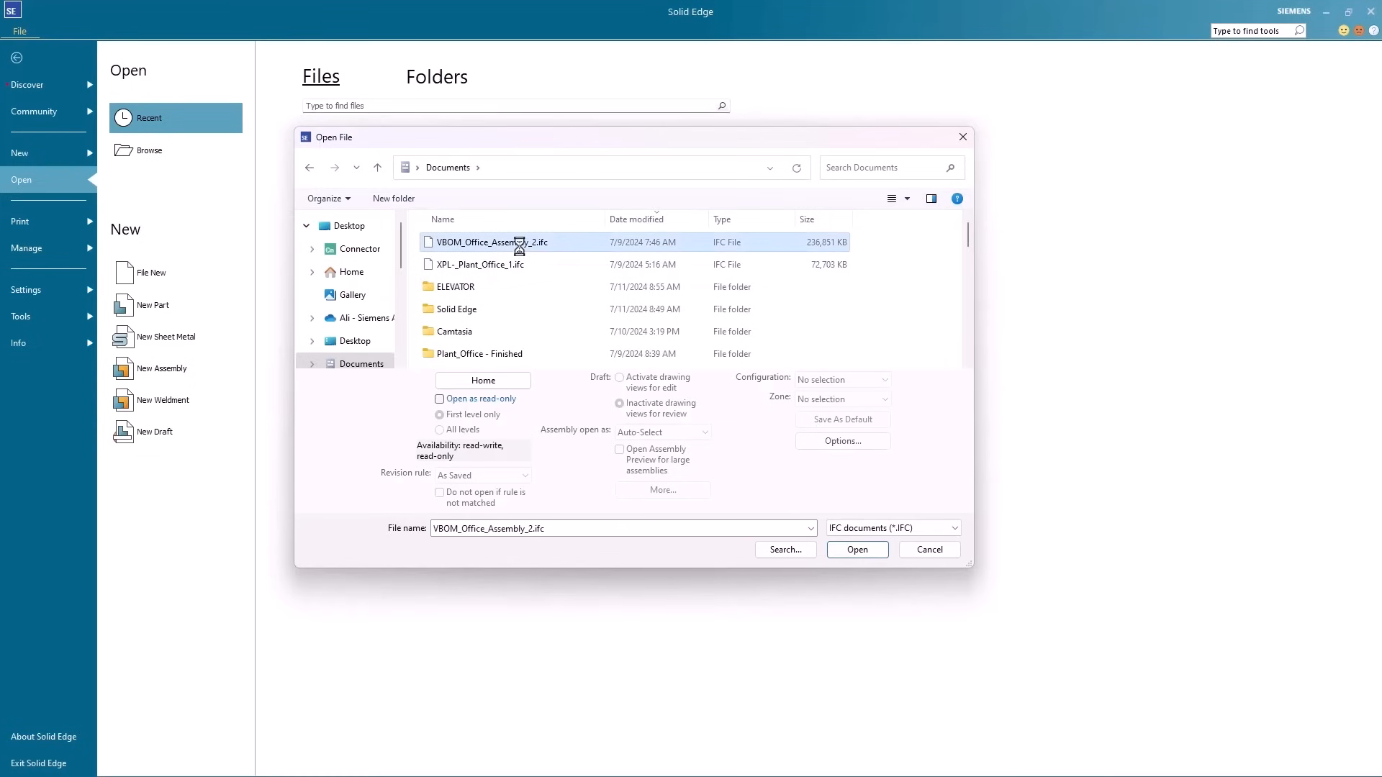
{"action": "left_click", "coordinate": [855, 549]}
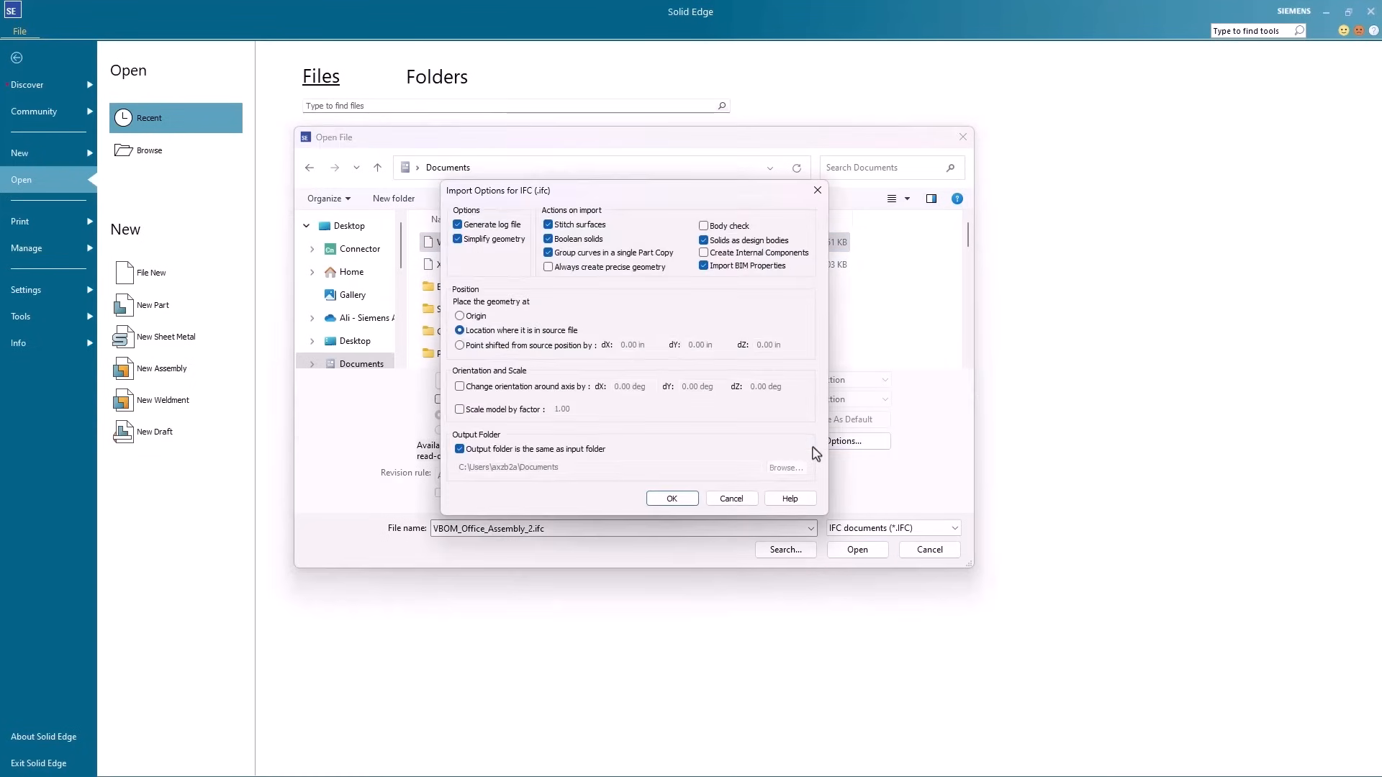
{"action": "mouse_move", "coordinate": [768, 280]}
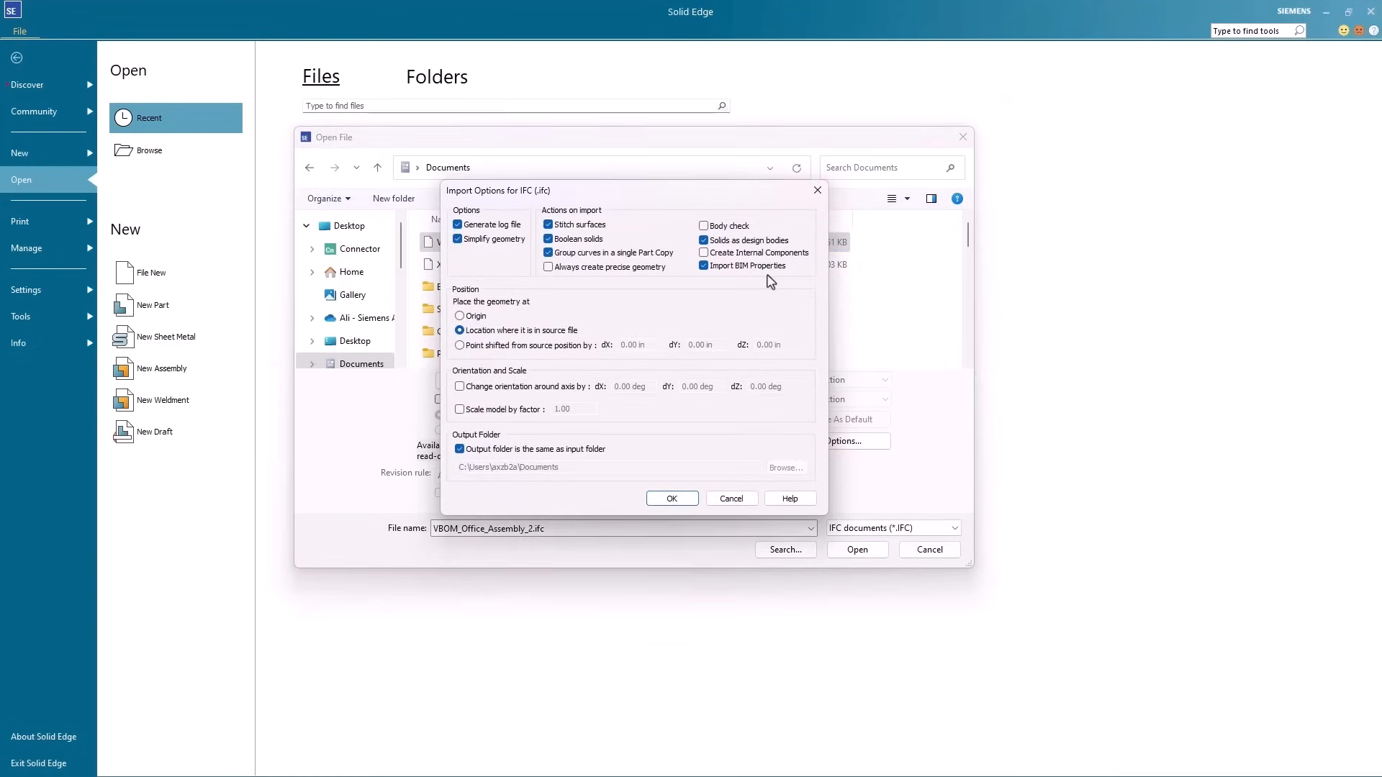
Import the office building, review its BIM properties under Default Building / Level1, and cancel out.
{"action": "left_click", "coordinate": [671, 498]}
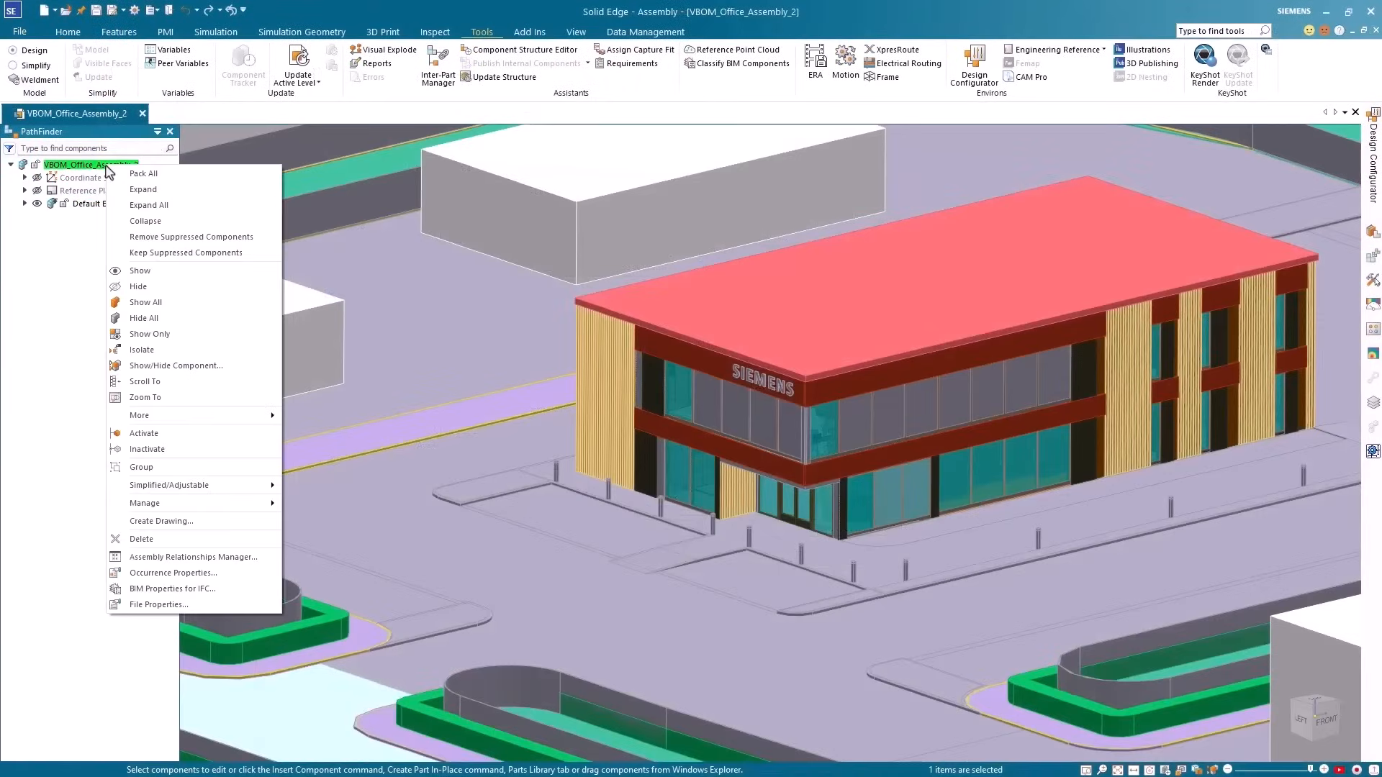
{"action": "mouse_move", "coordinate": [170, 593]}
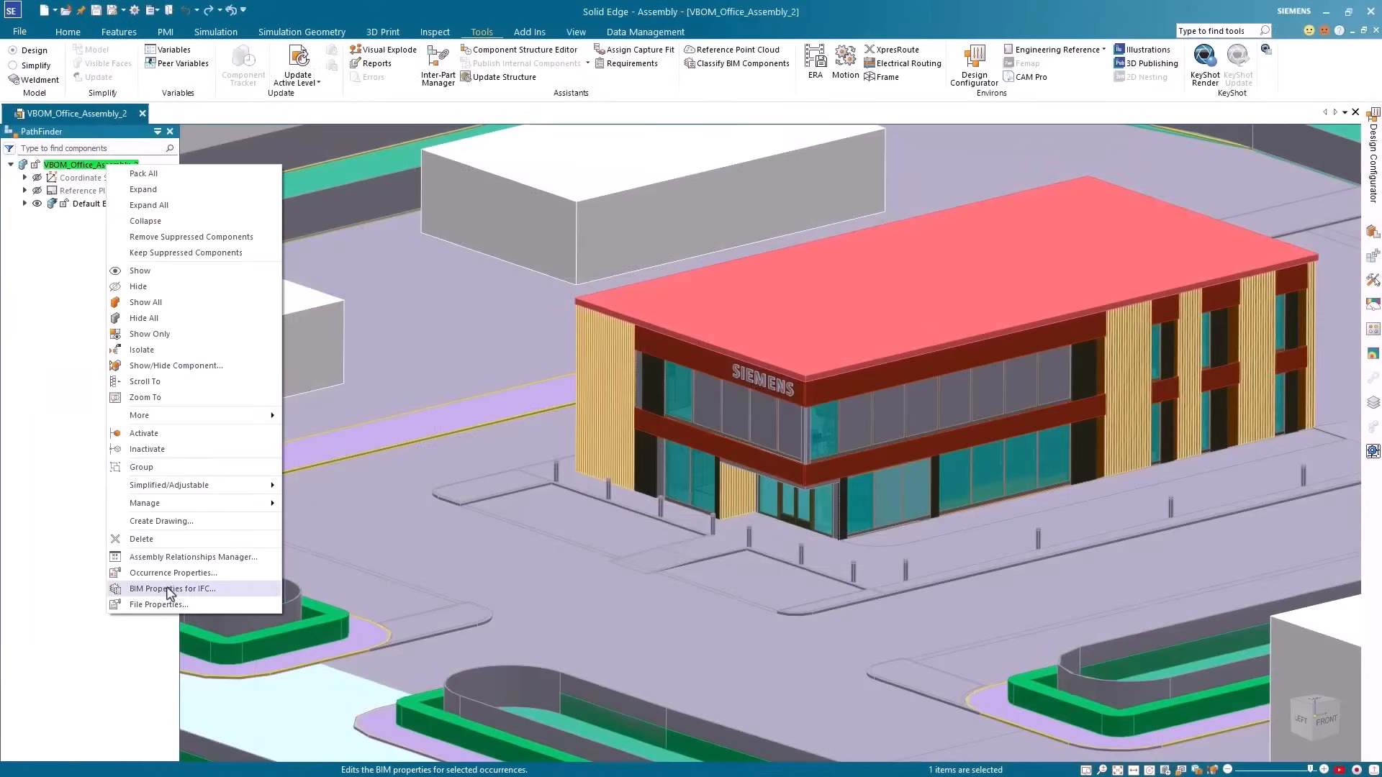
{"action": "left_click", "coordinate": [173, 589]}
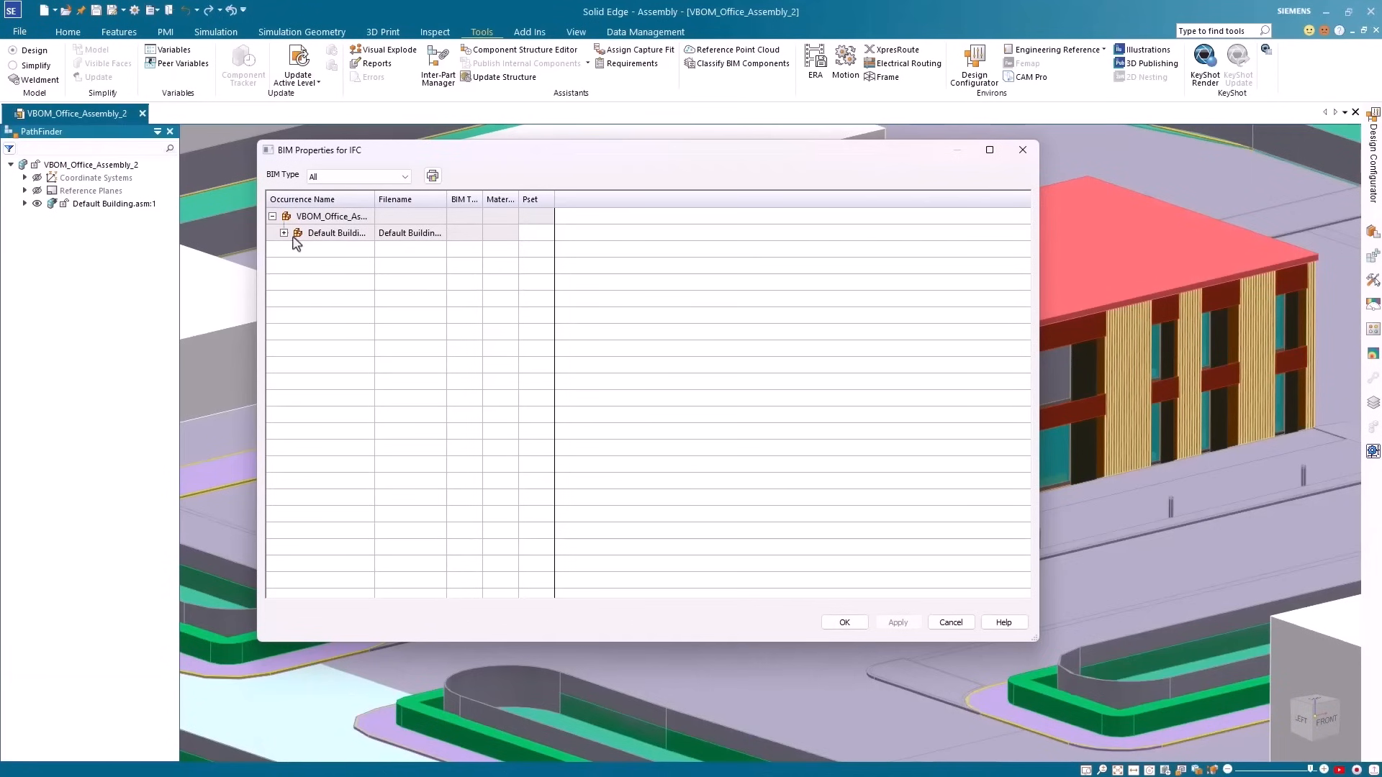
{"action": "left_click", "coordinate": [284, 233]}
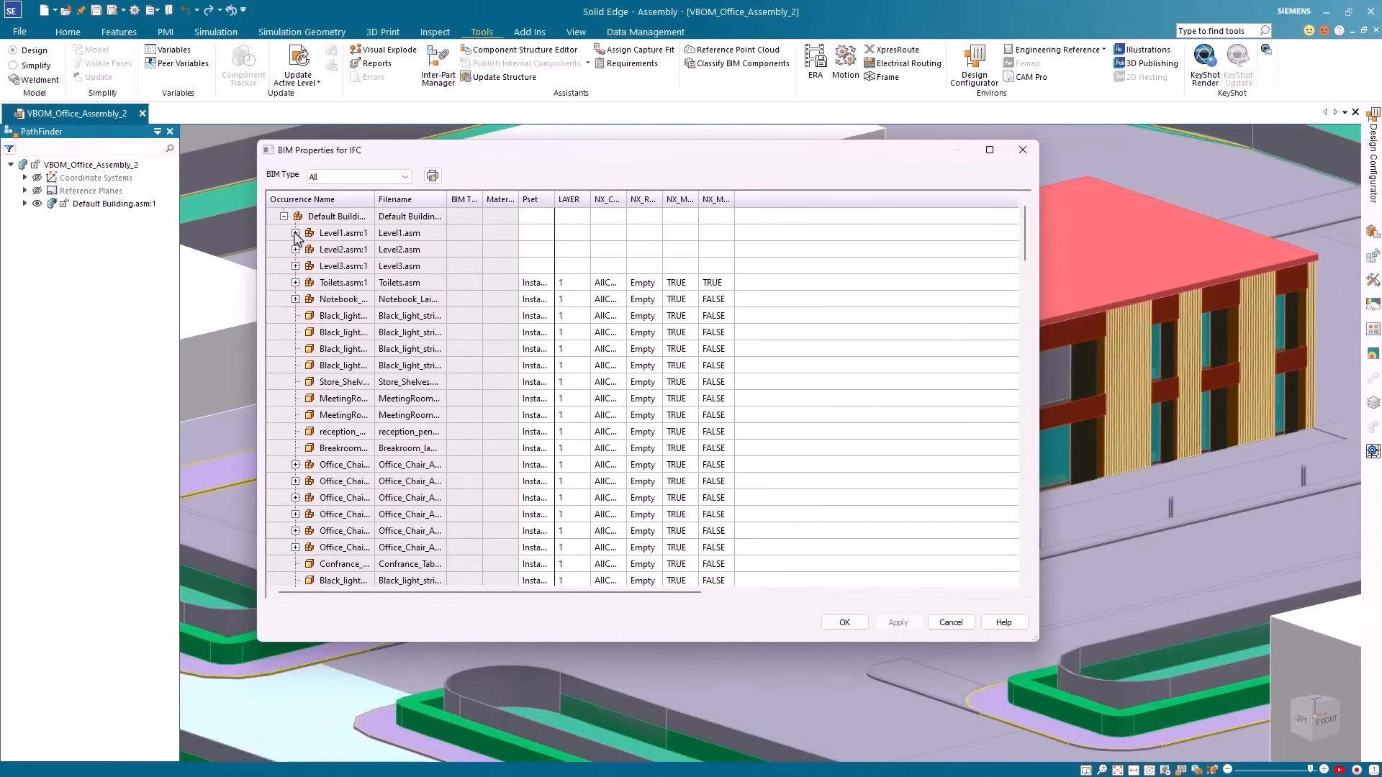
{"action": "left_click", "coordinate": [297, 233]}
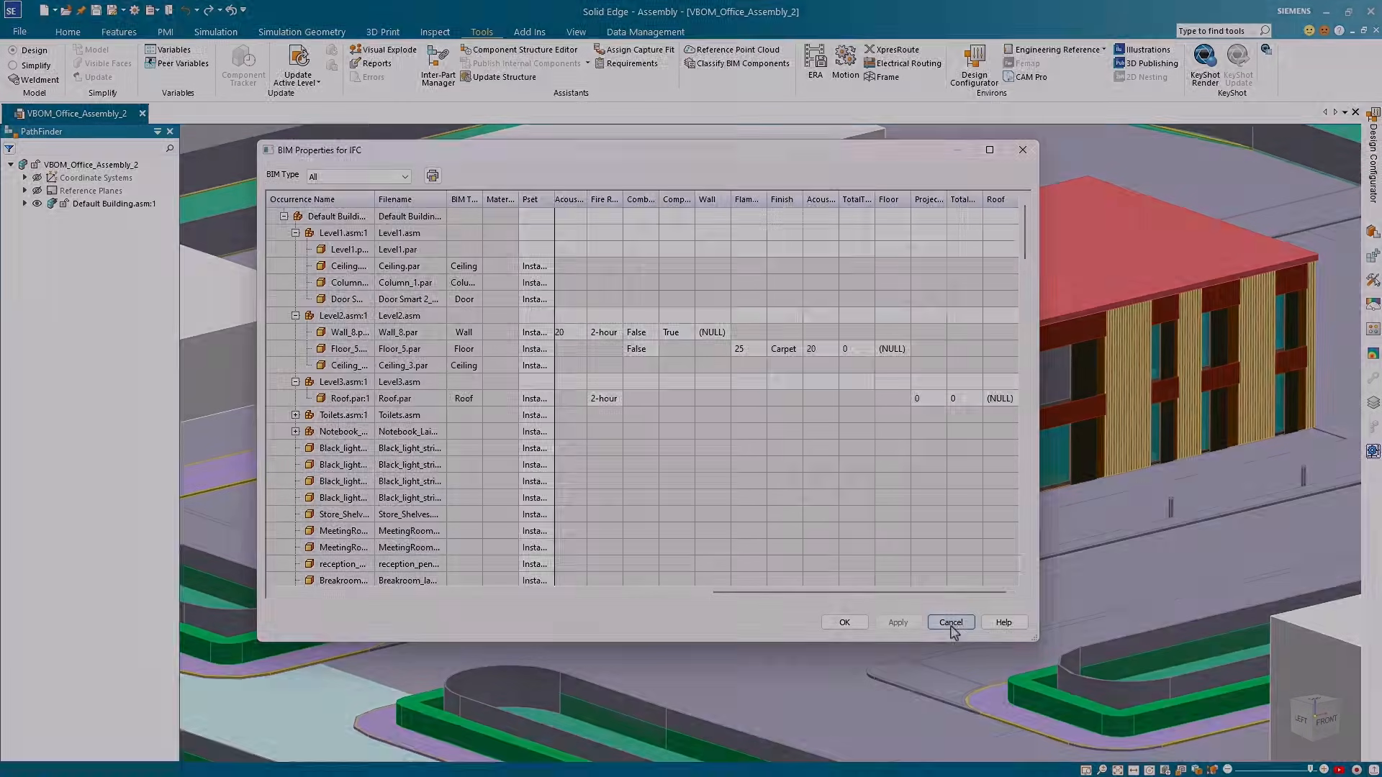
{"action": "left_click", "coordinate": [949, 622]}
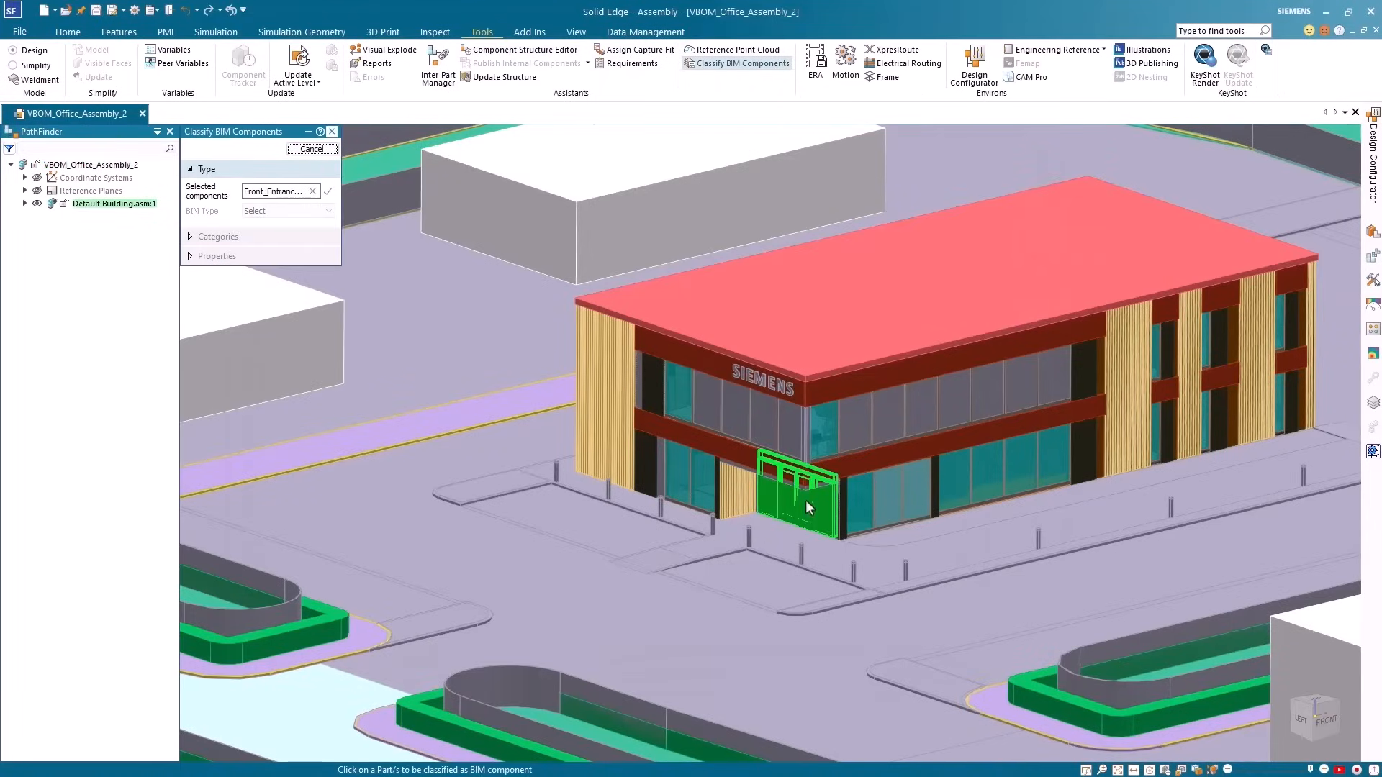
Classify the entrance as a Door with FireRating 2-hour, AcousticRating 20, SecurityRating Level-2.
{"action": "left_click", "coordinate": [326, 210]}
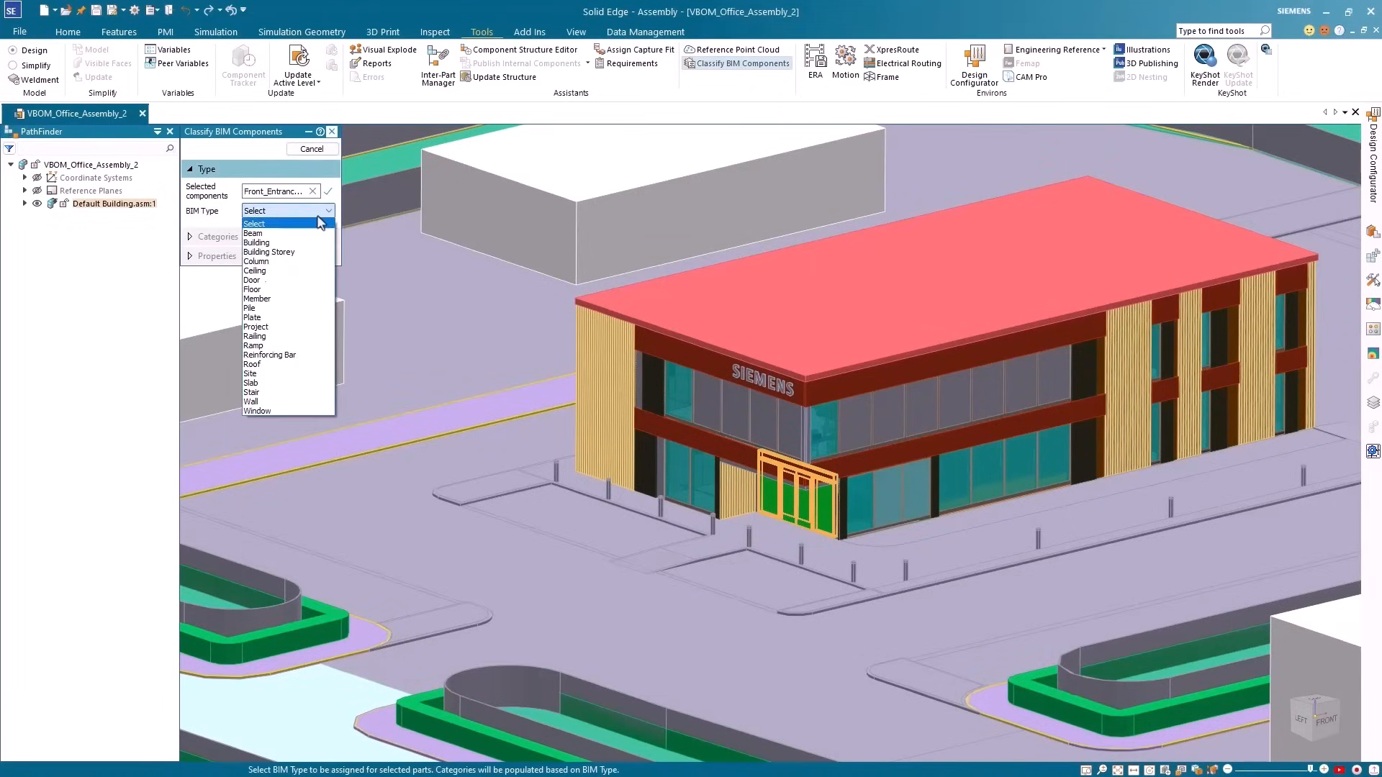
{"action": "left_click", "coordinate": [252, 279]}
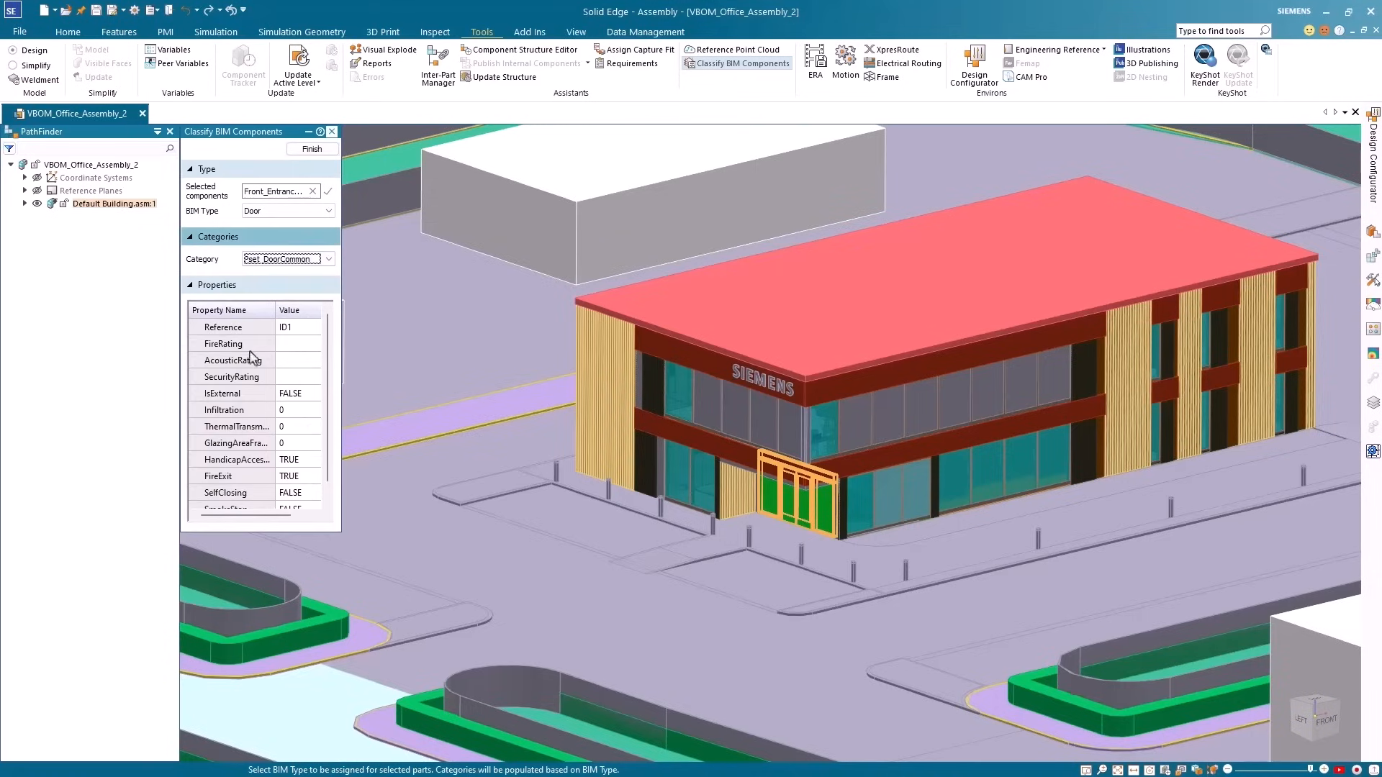
{"action": "type", "text": "2-hour"}
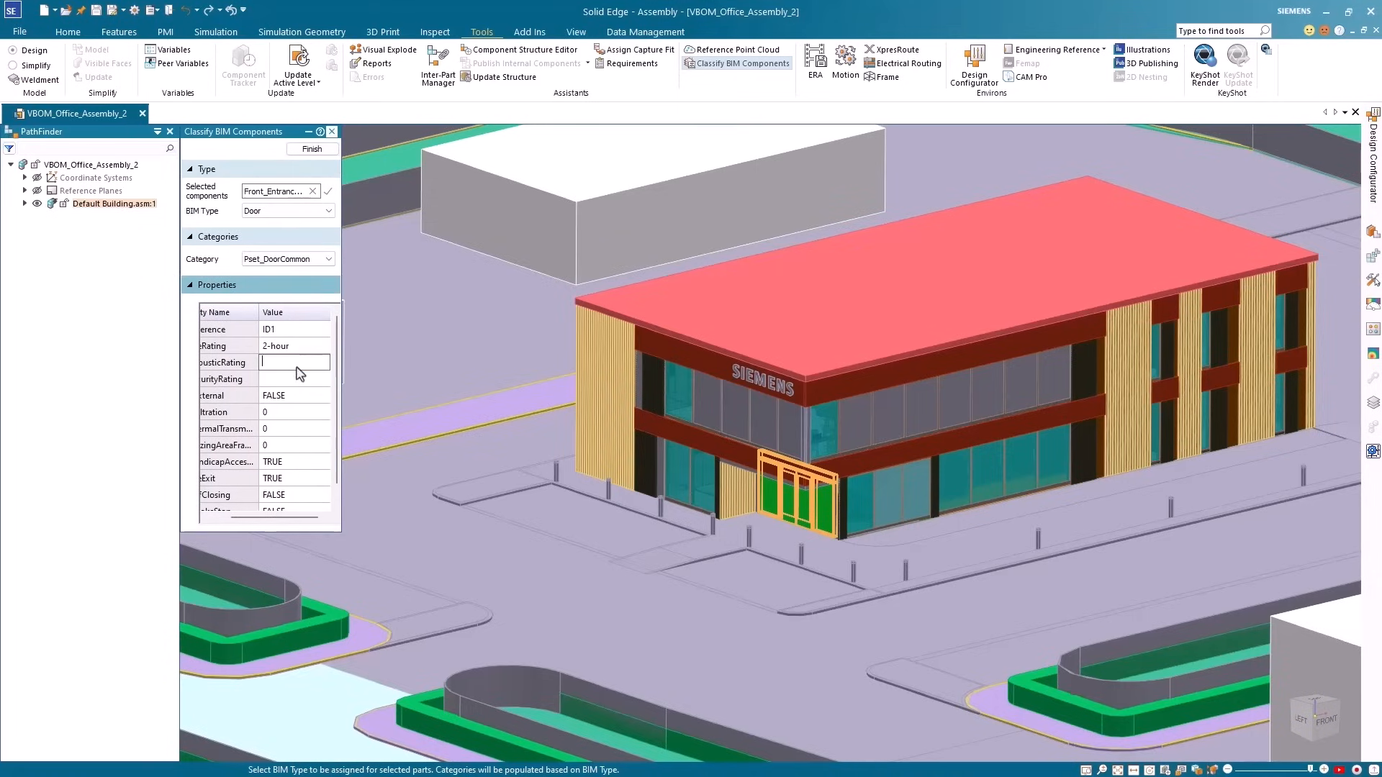
{"action": "type", "text": "20"}
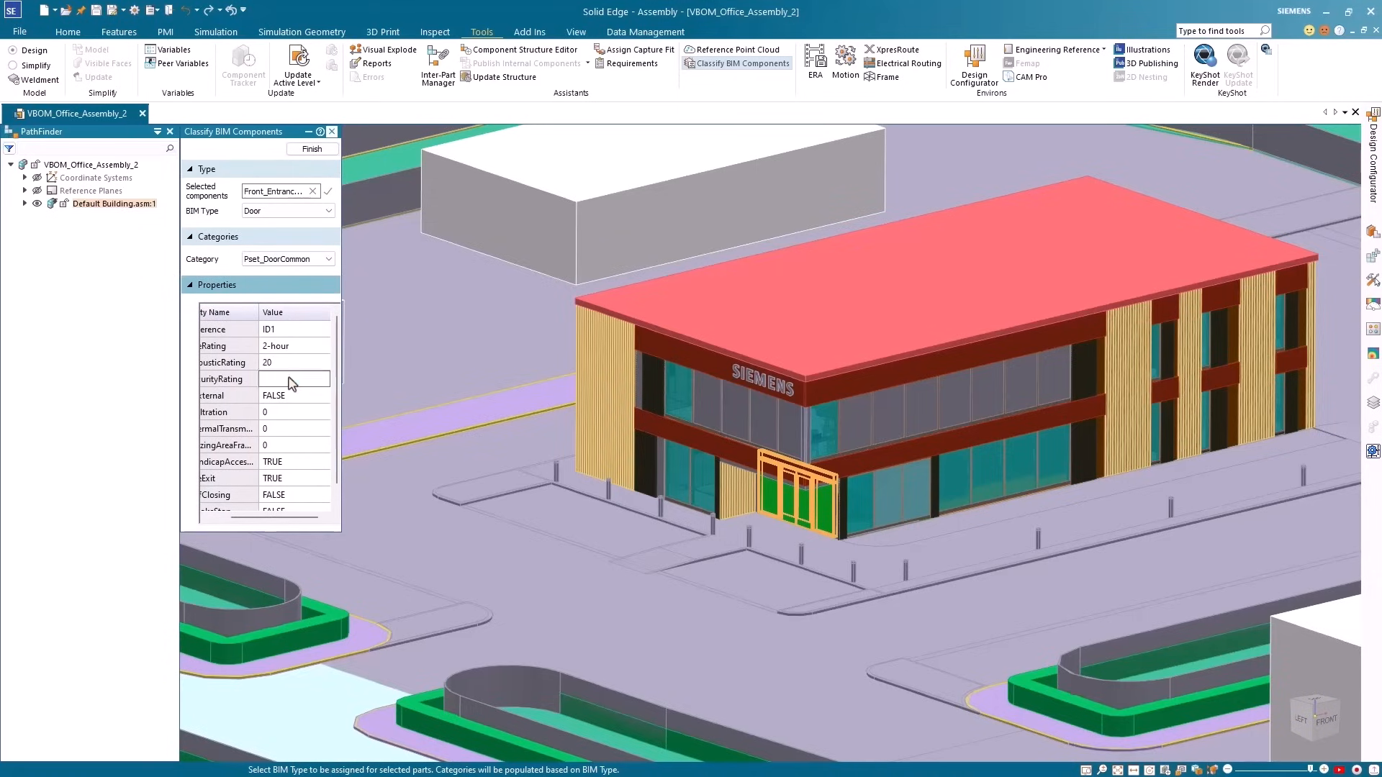
{"action": "type", "text": "Level-2"}
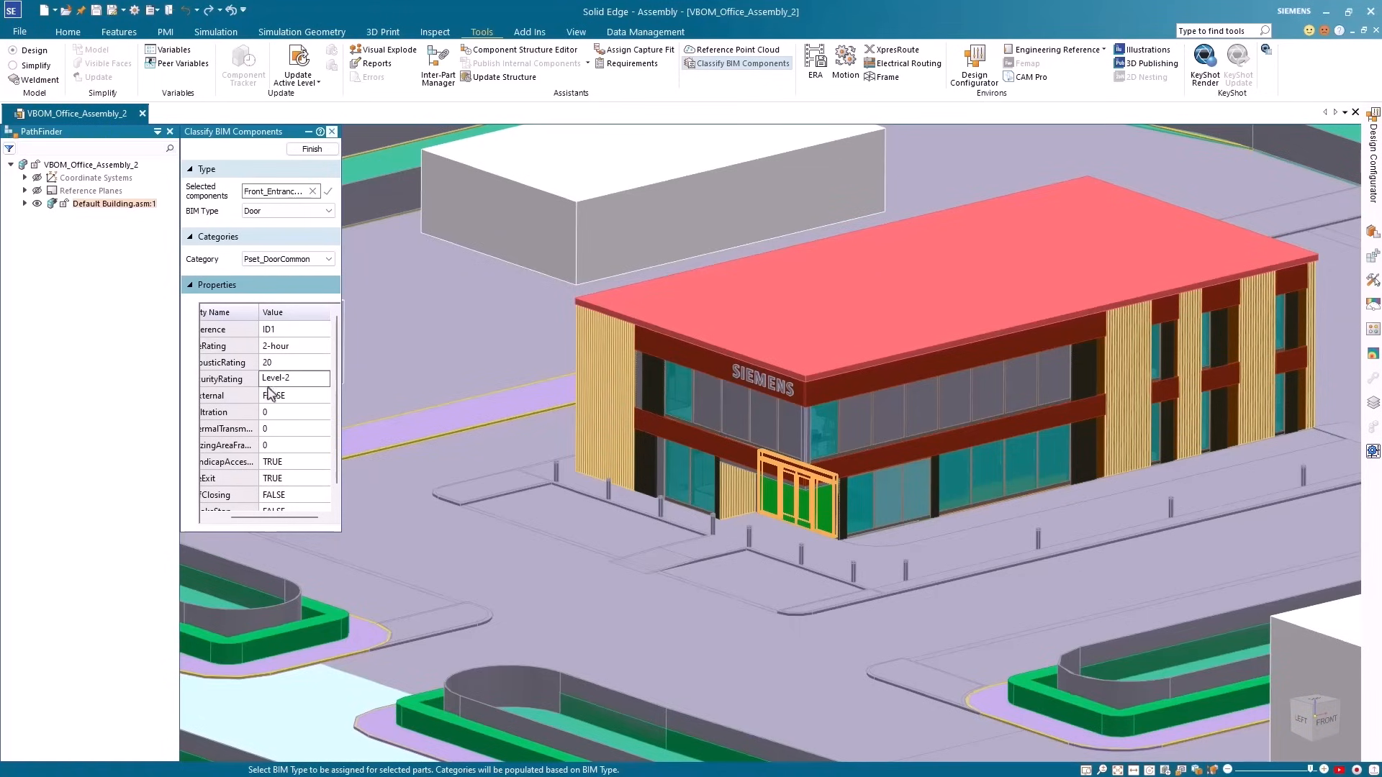
{"action": "left_click", "coordinate": [290, 395]}
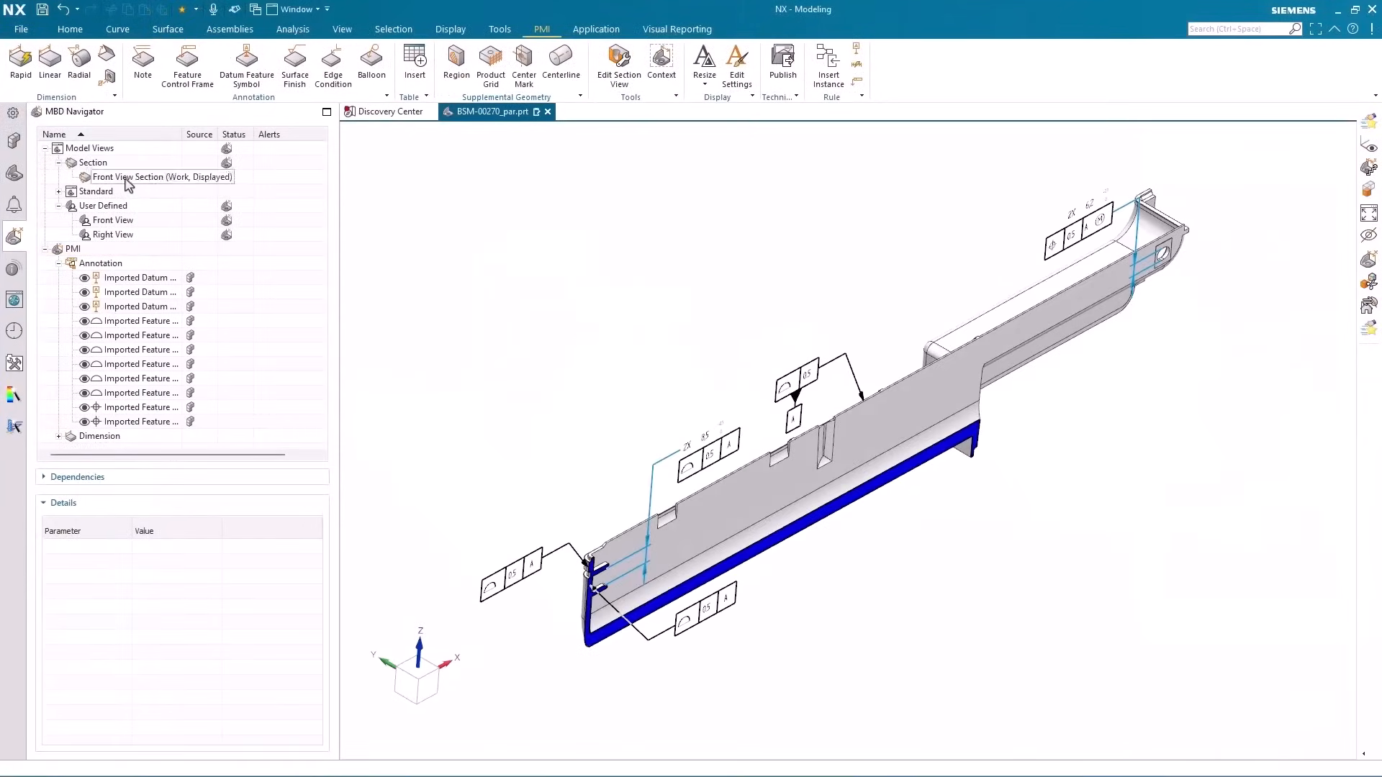
Review the Front View Section, show the Right View, and list the position tolerance frame's details.
{"action": "double_click", "coordinate": [132, 177]}
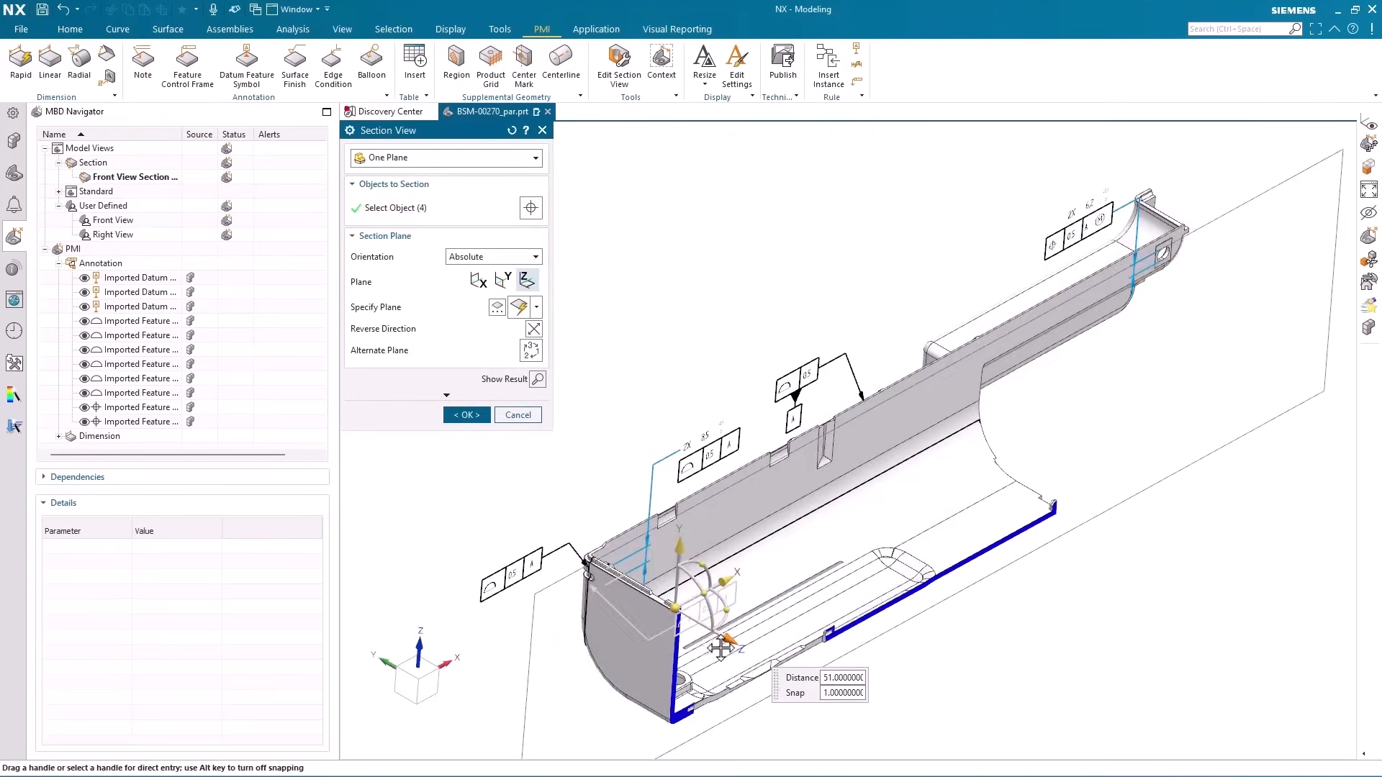
{"action": "left_click", "coordinate": [516, 415]}
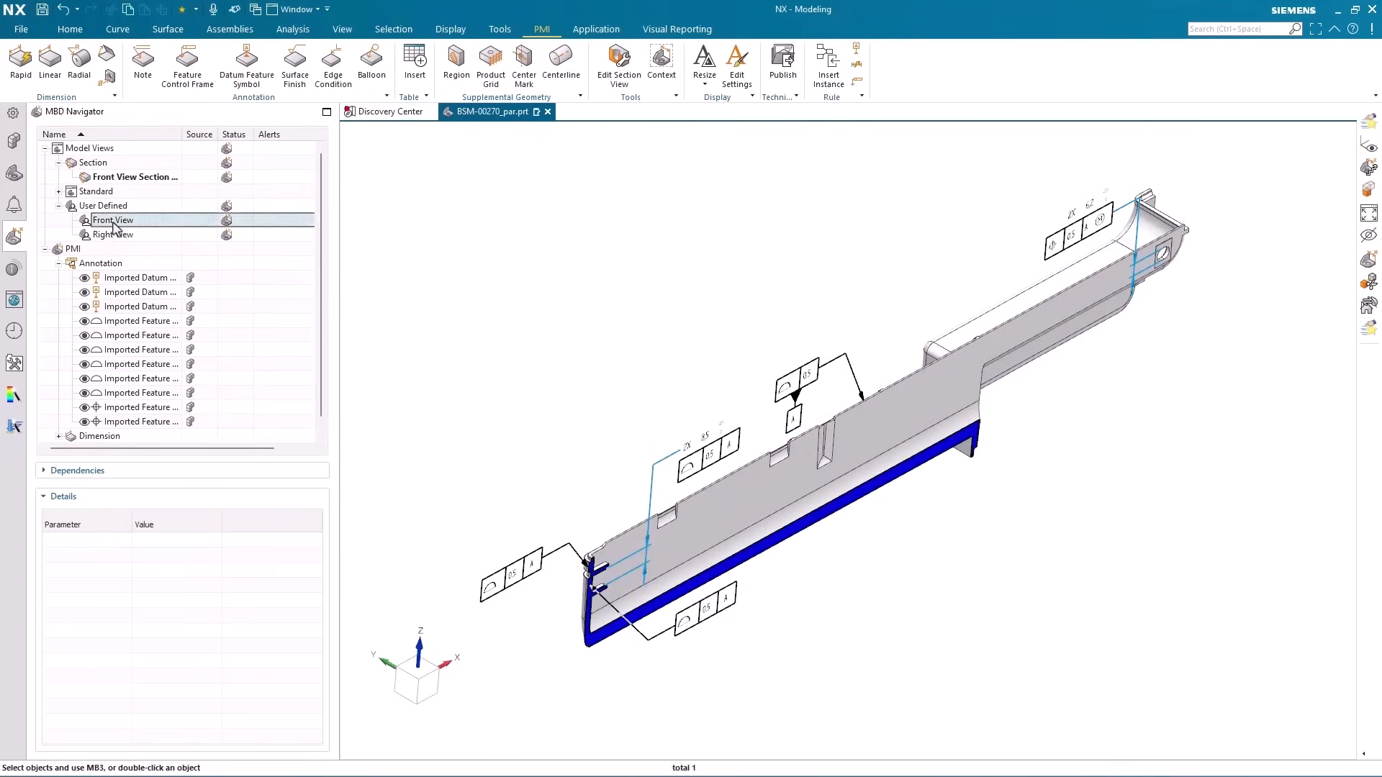
{"action": "double_click", "coordinate": [112, 235]}
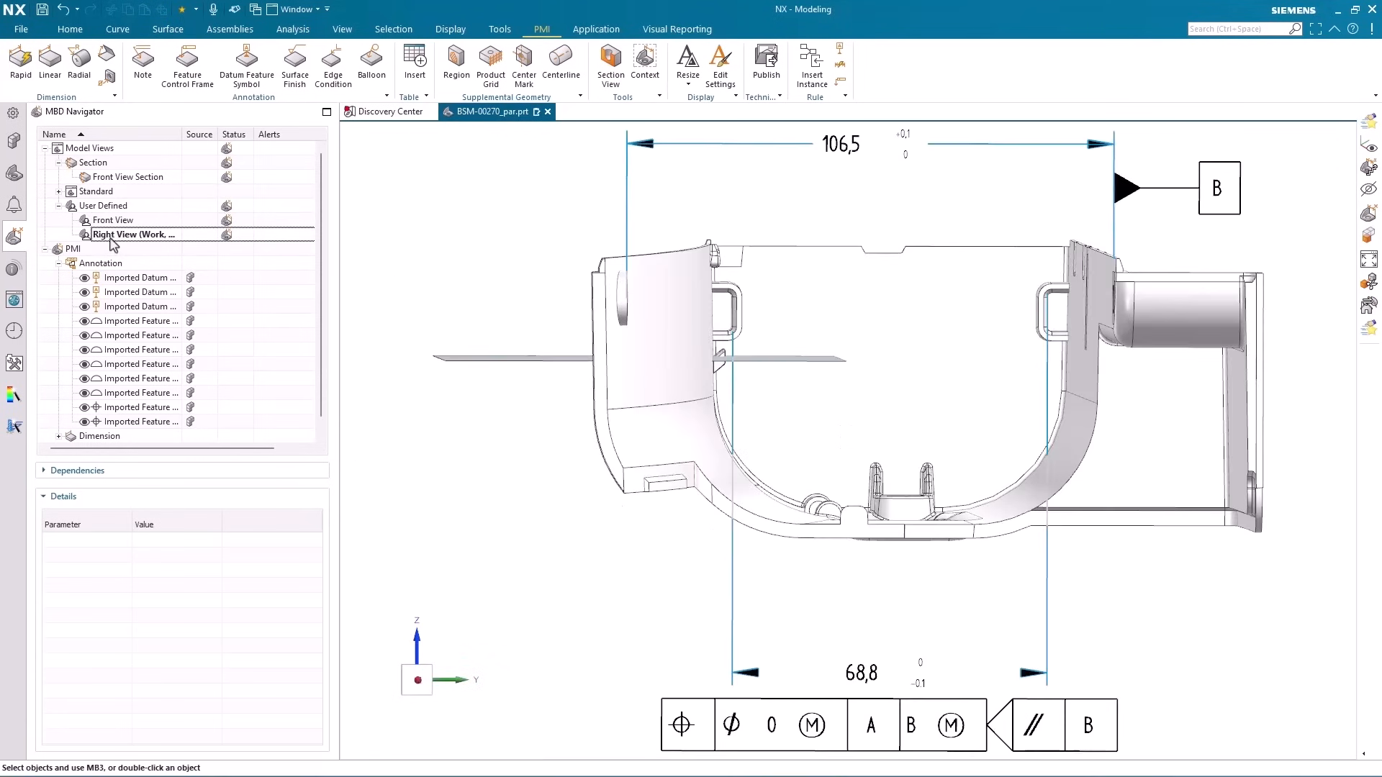
{"action": "left_click", "coordinate": [881, 725]}
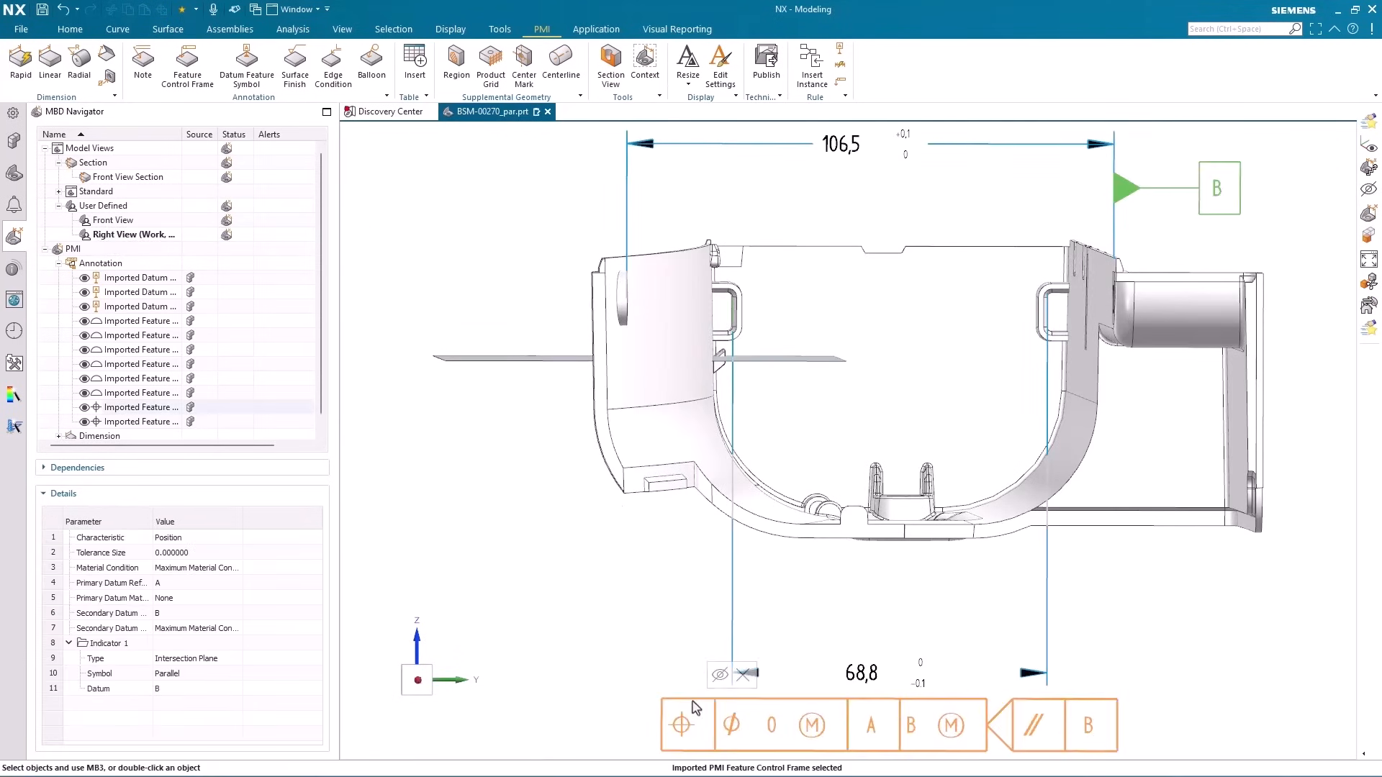